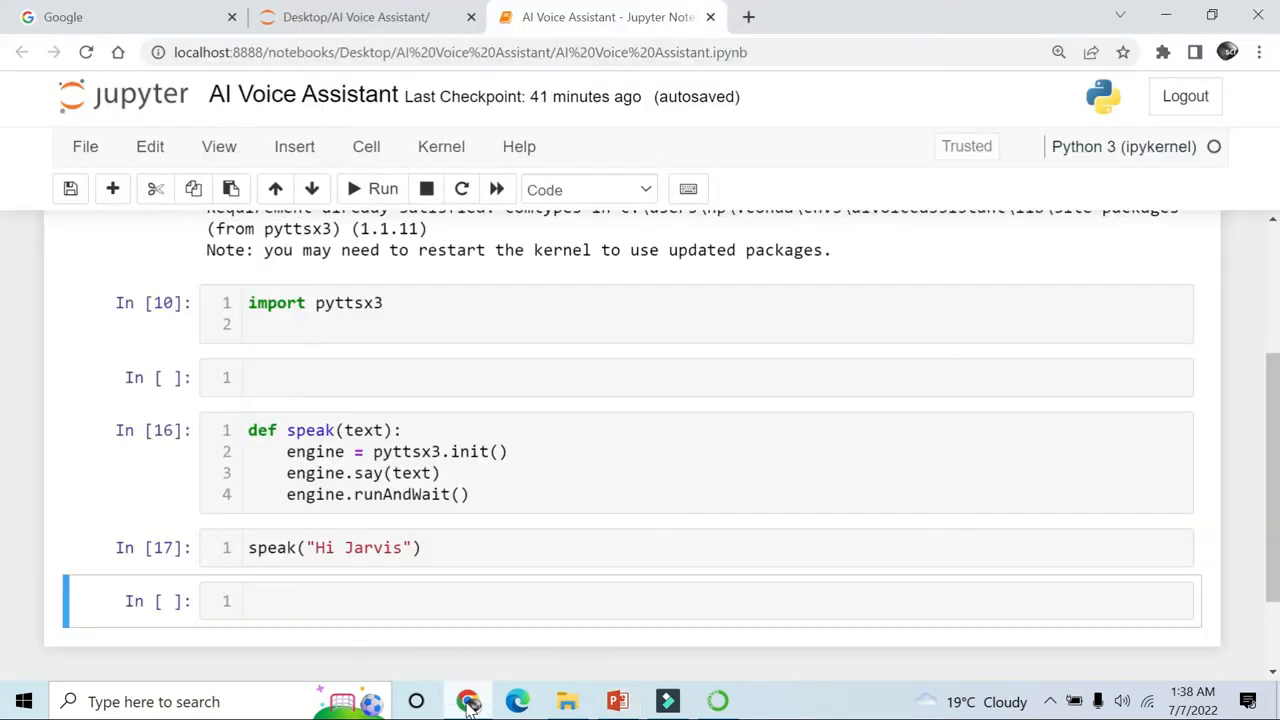
- Type 'import datetime' in the blank cell below the pyttsx3 import and run it
scroll("down", 3)
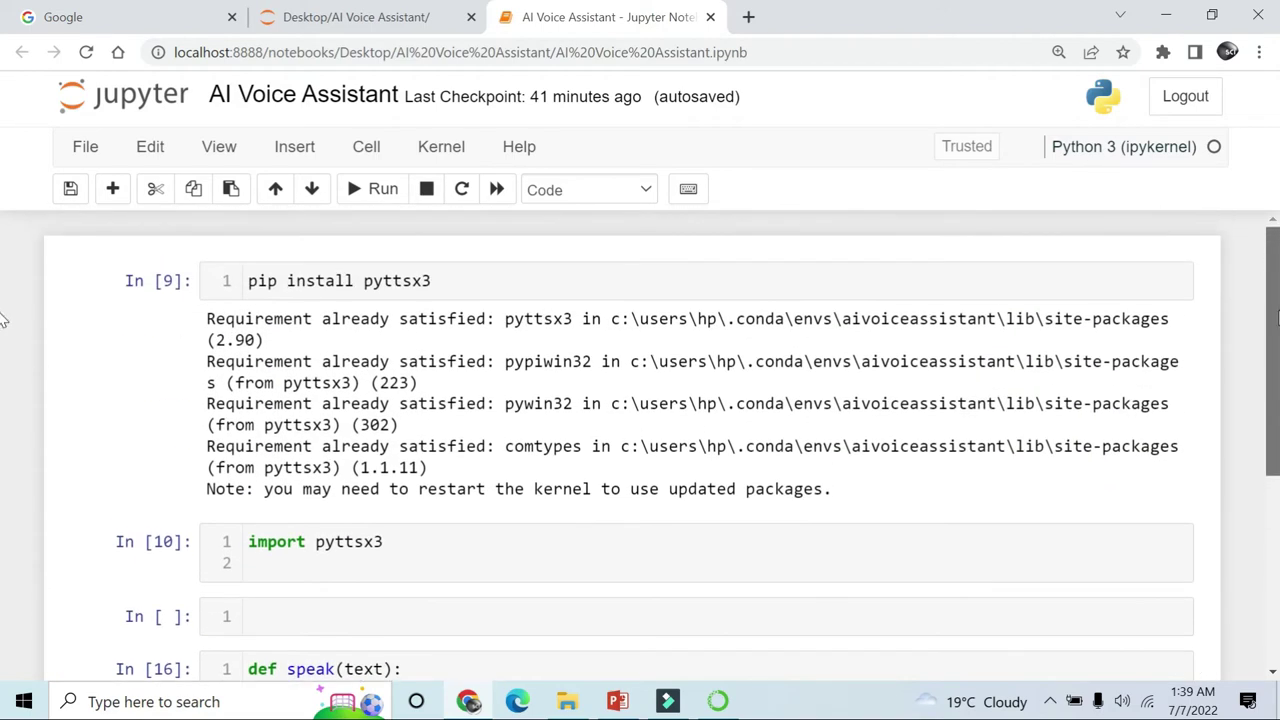
scroll("down", 3)
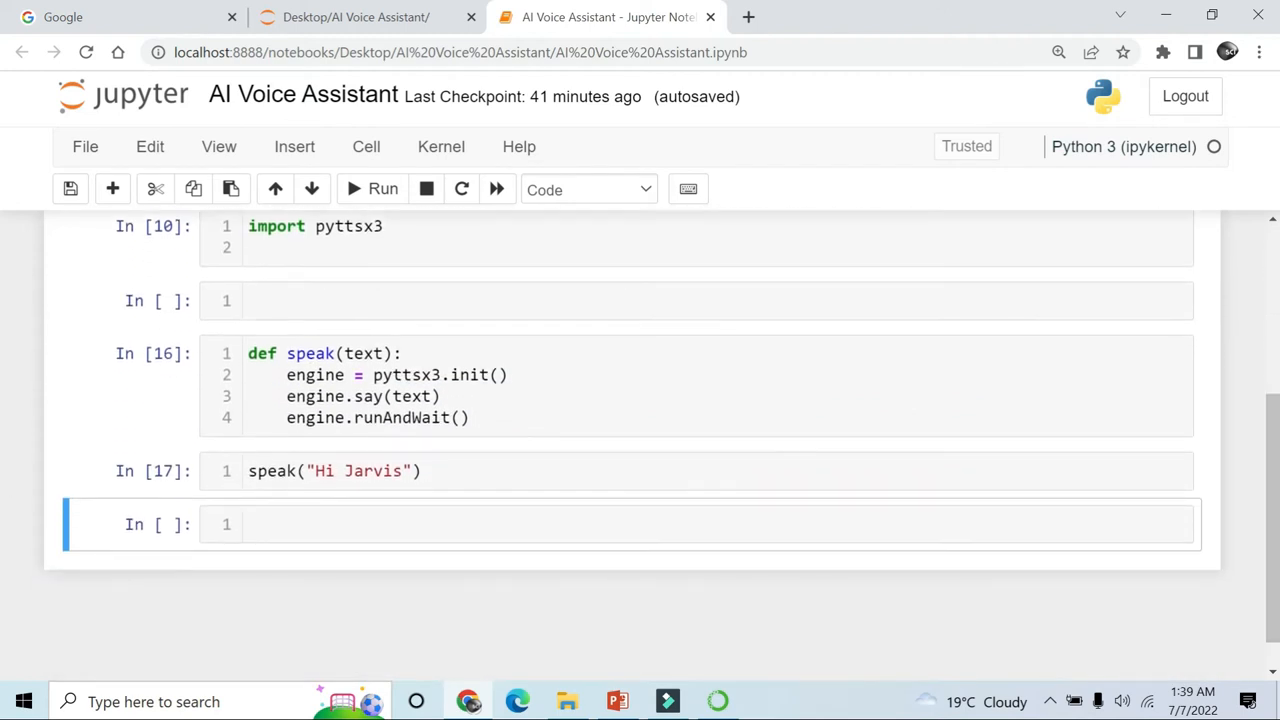
type("imp")
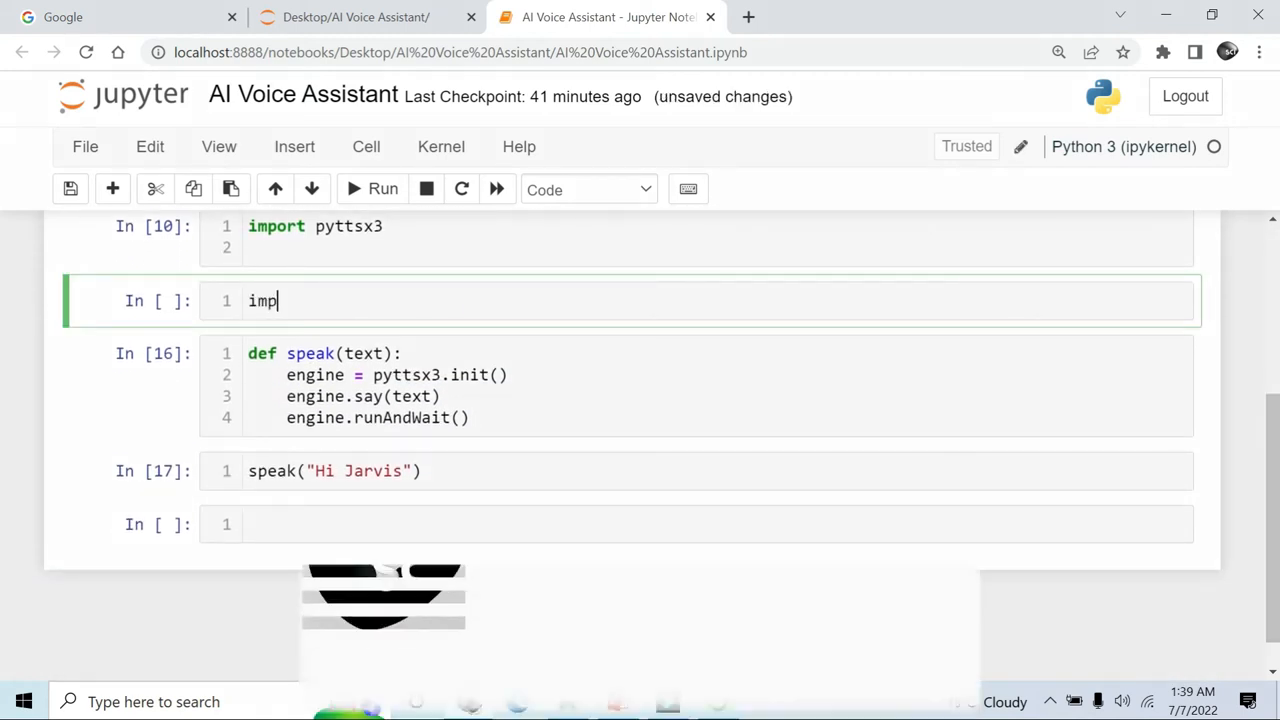
type("ort")
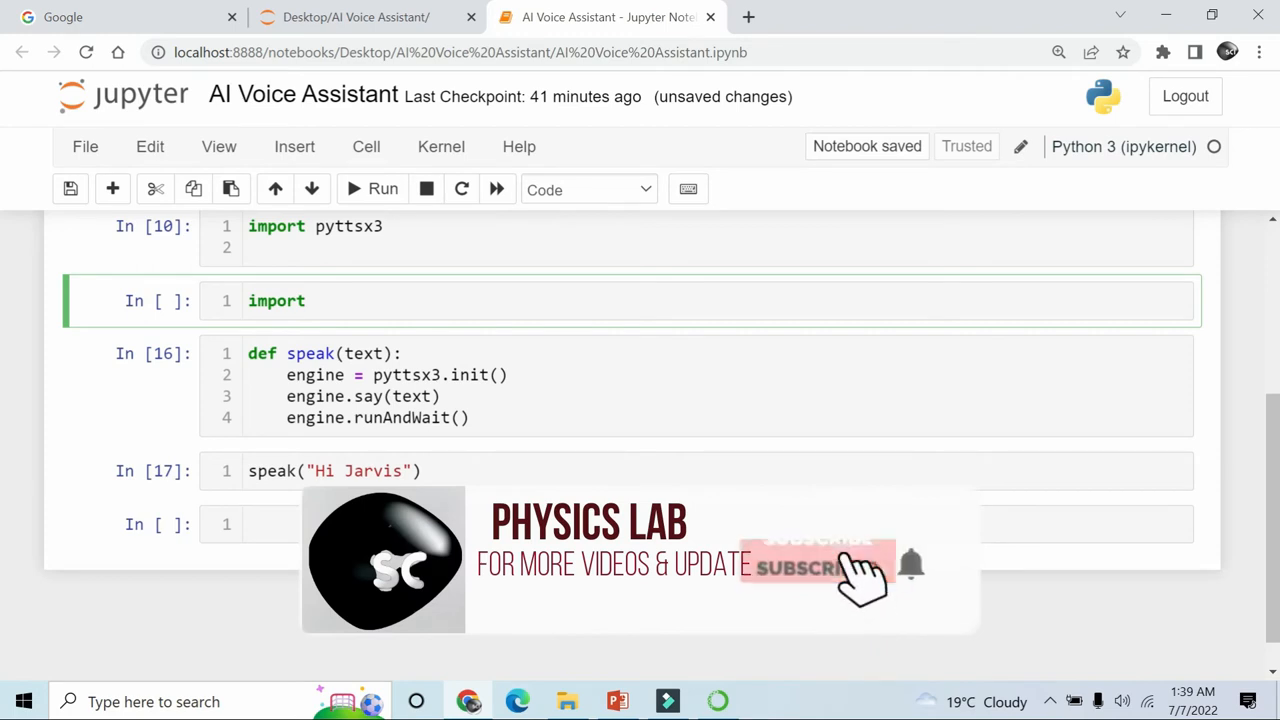
type("d")
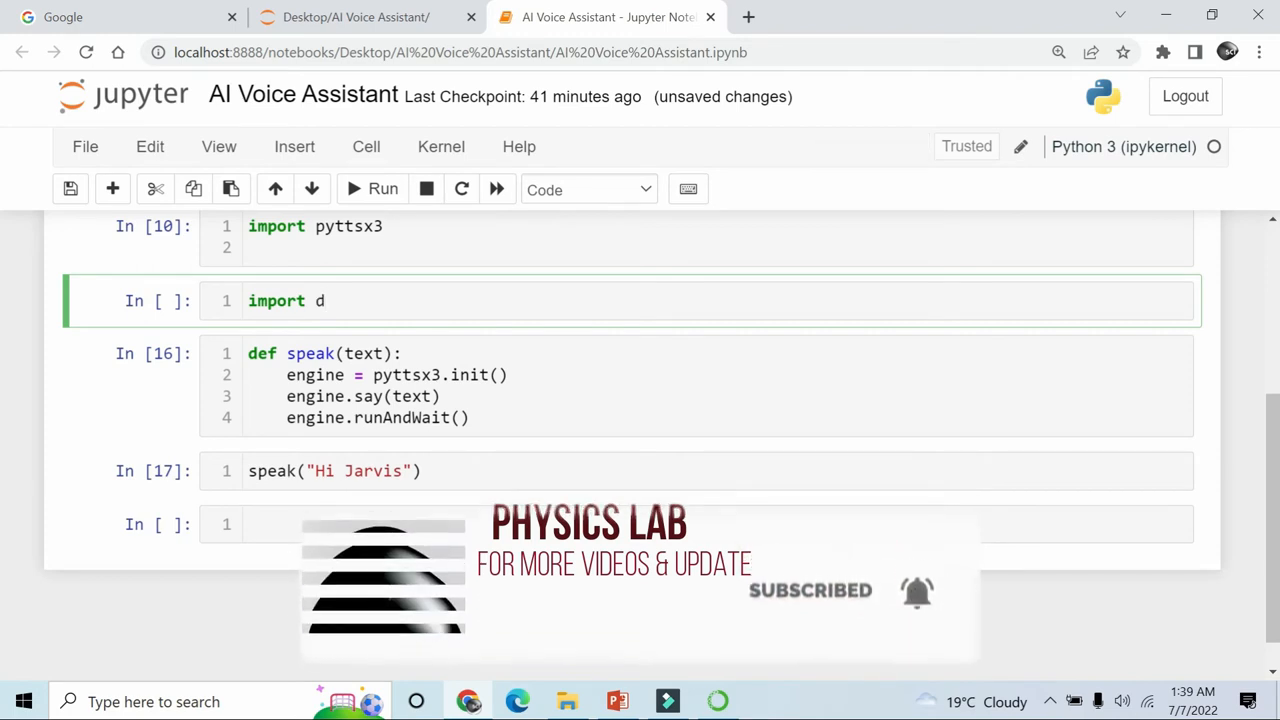
type("a")
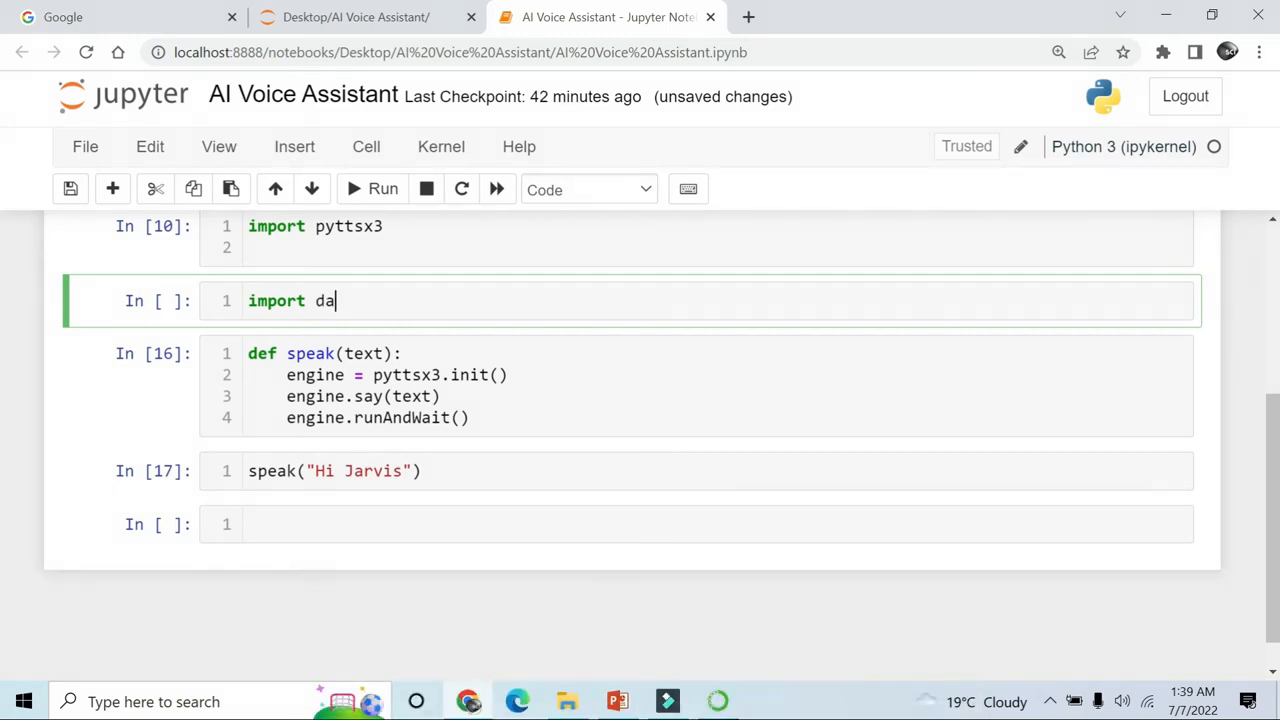
type("tet")
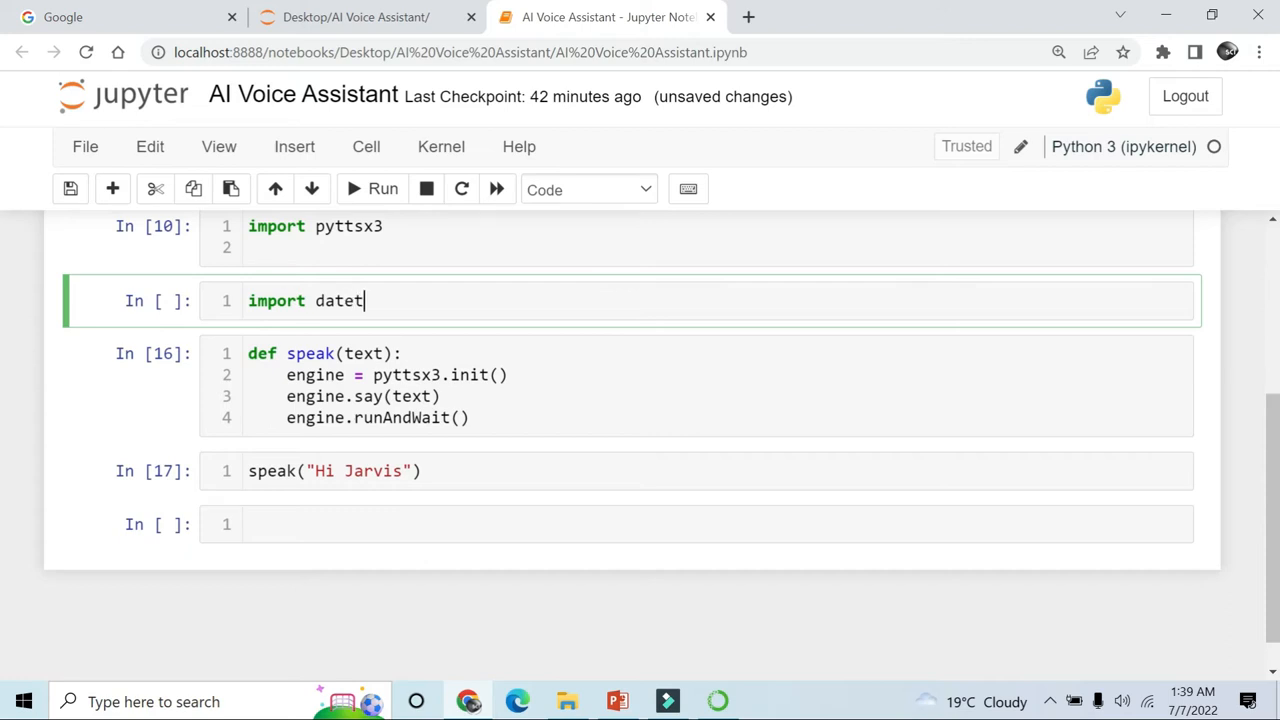
type("ime")
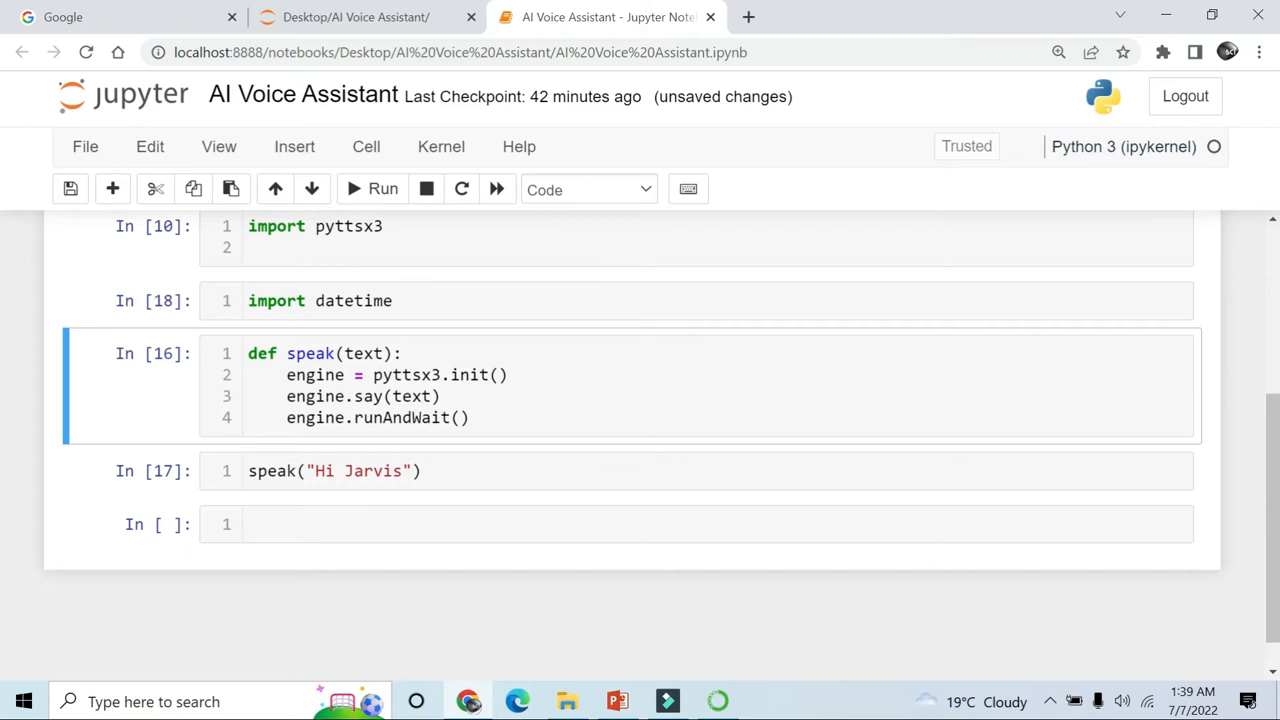
- Select the empty last cell to start editing it
left_click(388, 524)
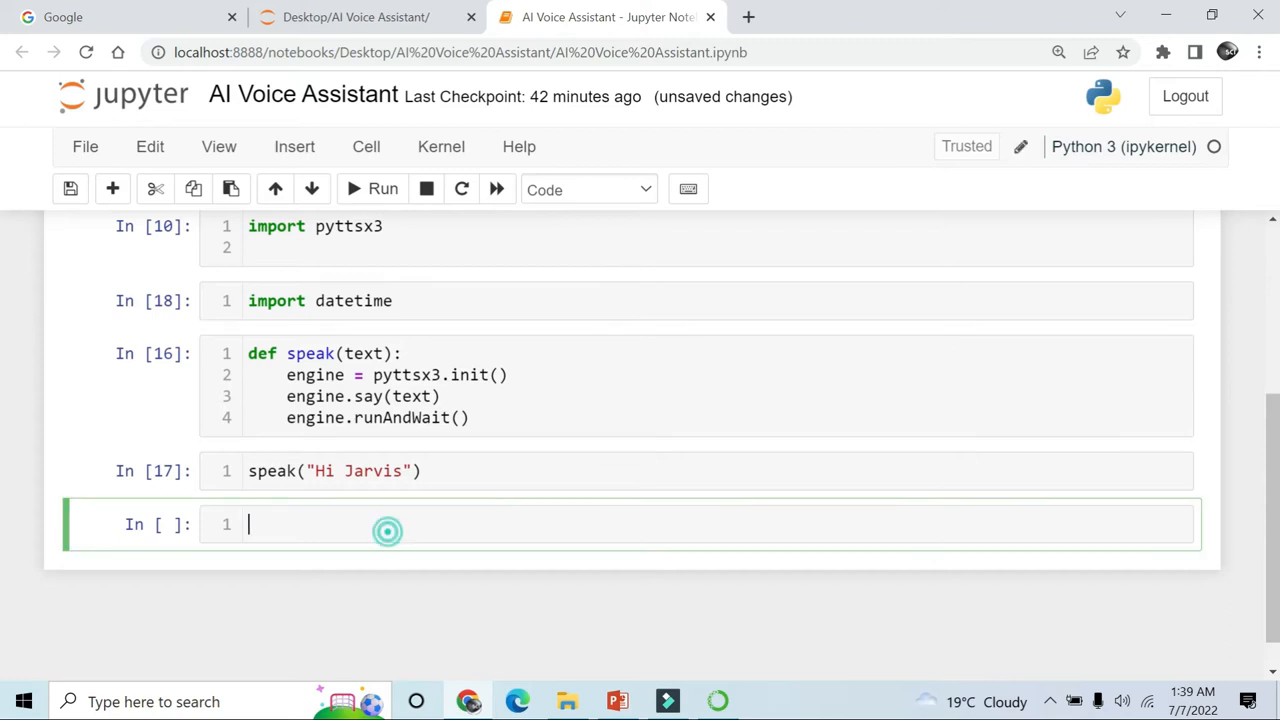
left_click(388, 531)
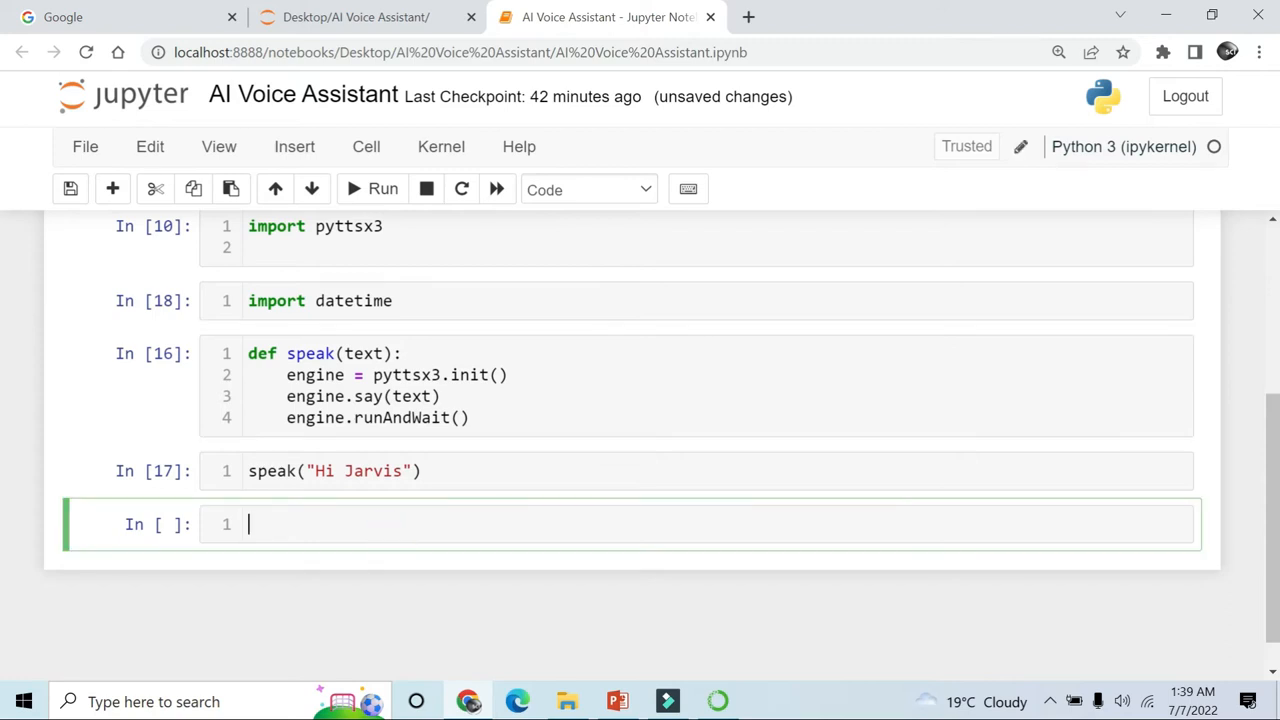
- Define time() and begin assigning datetime.datetime to time, using Tab completion
type("def t")
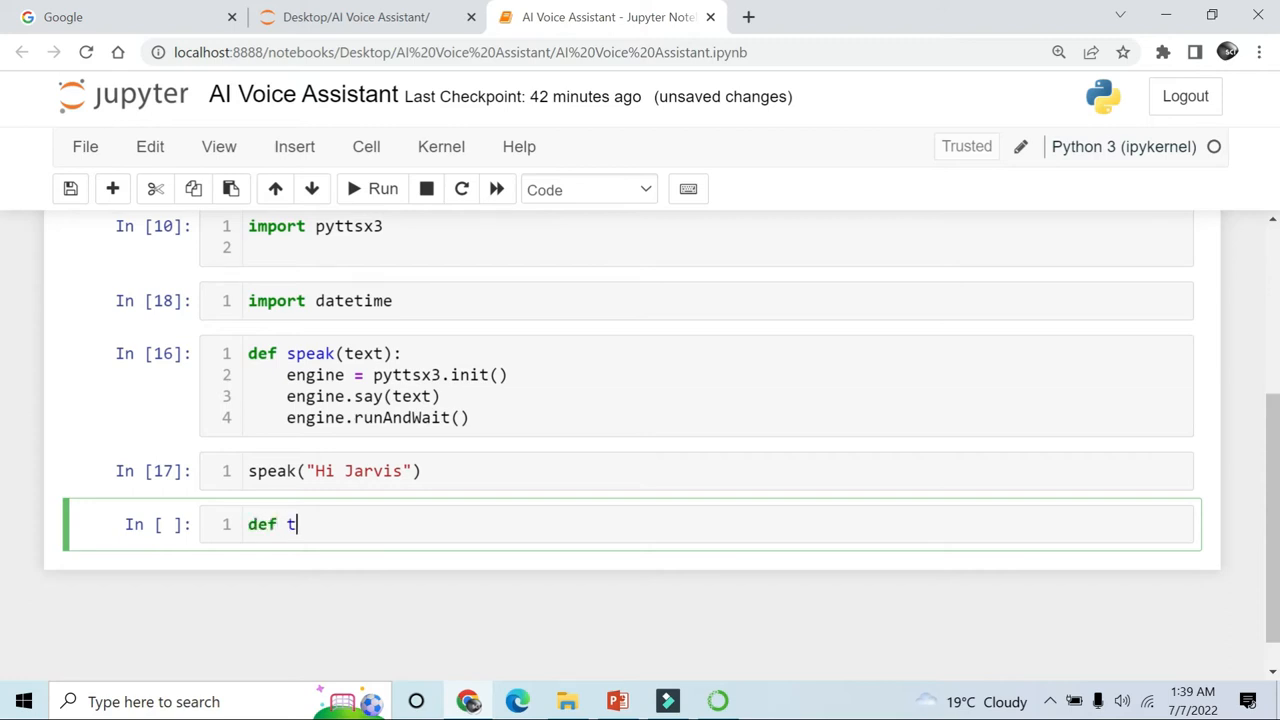
type("ime():")
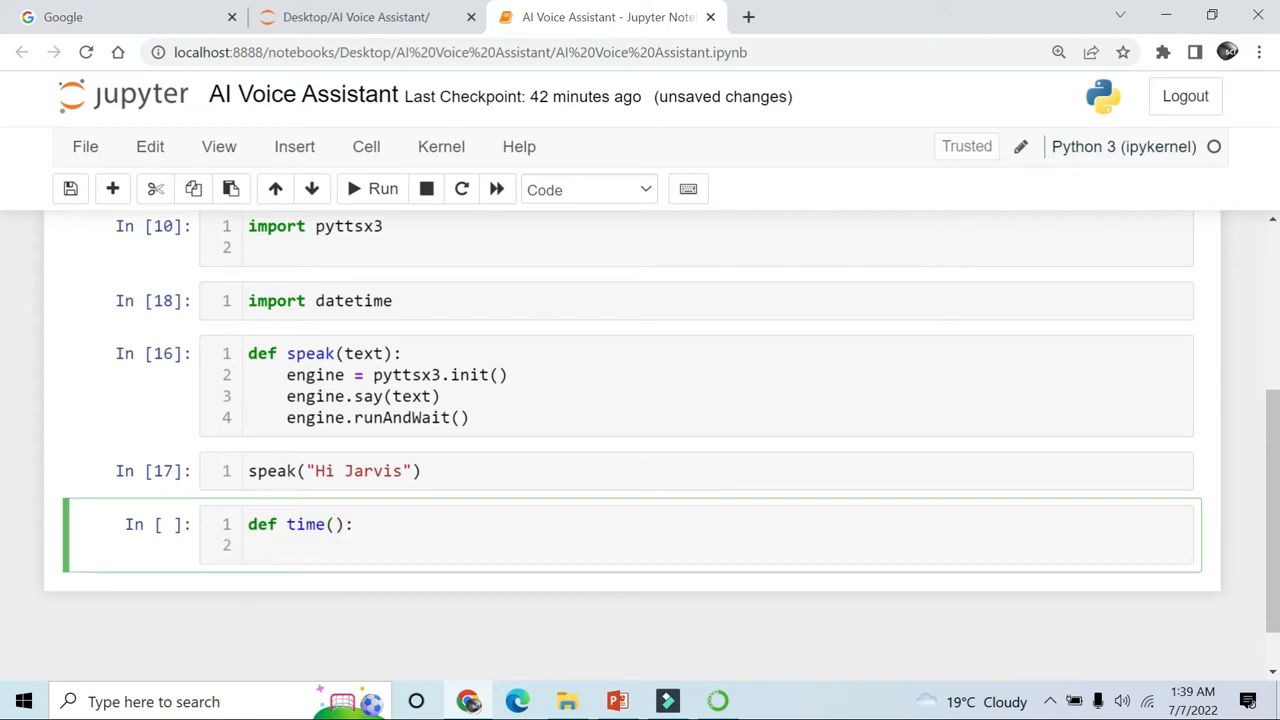
type("time = dat")
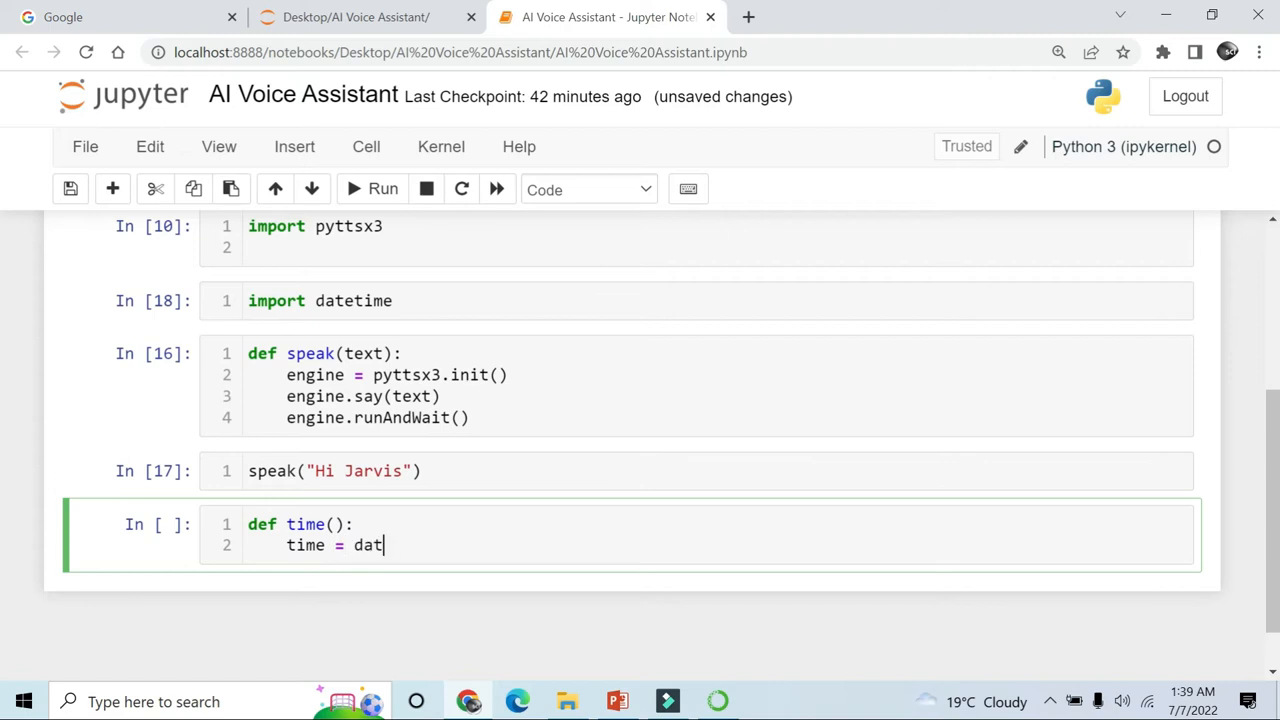
type("etime.dat")
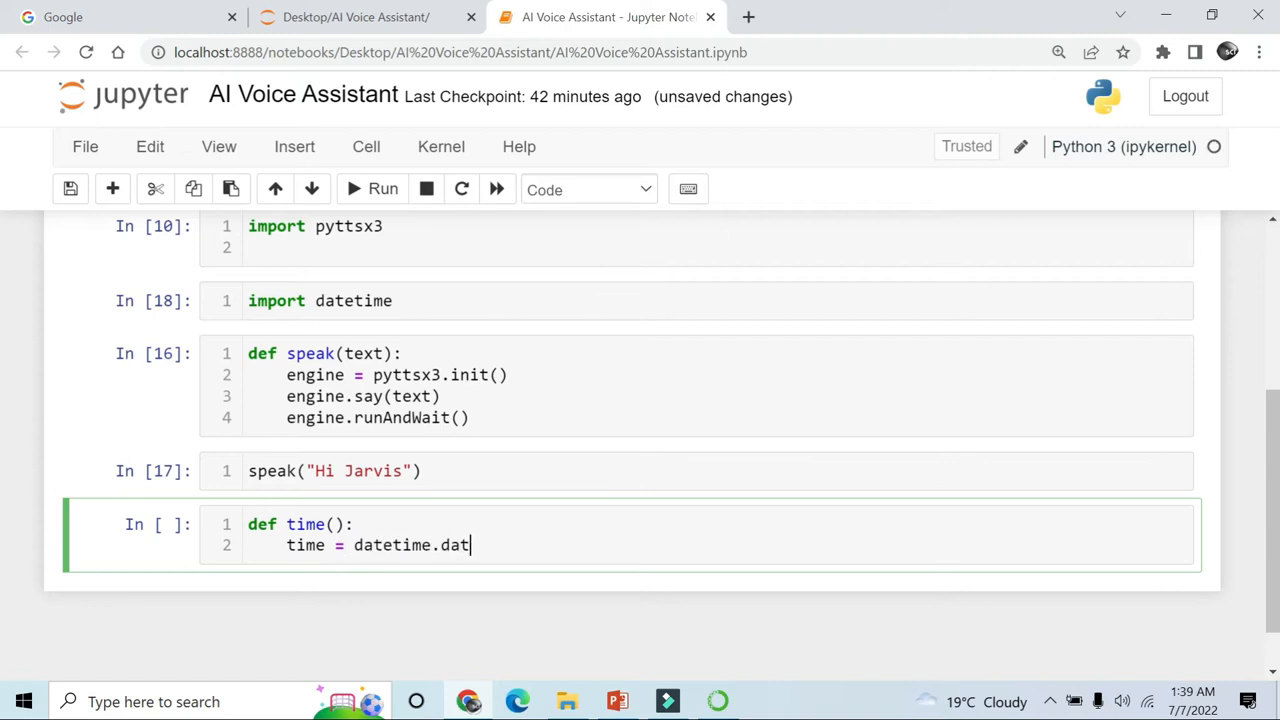
key("Tab")
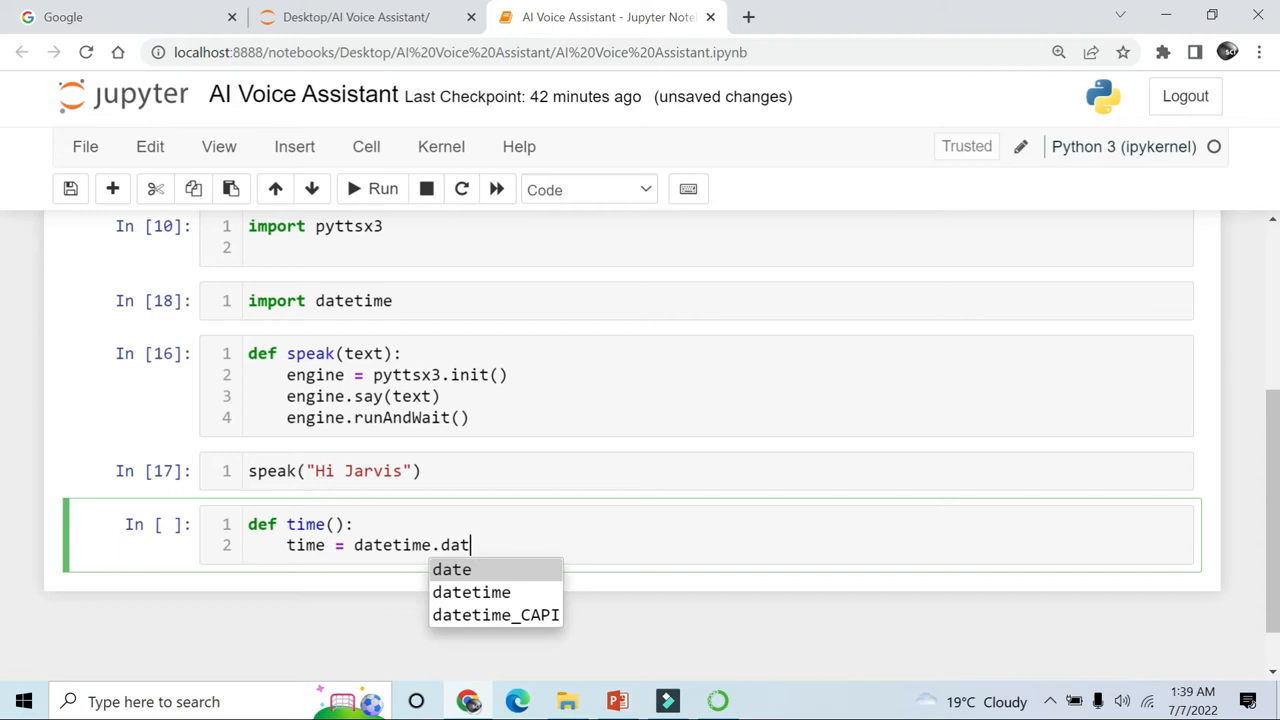
left_click(471, 592)
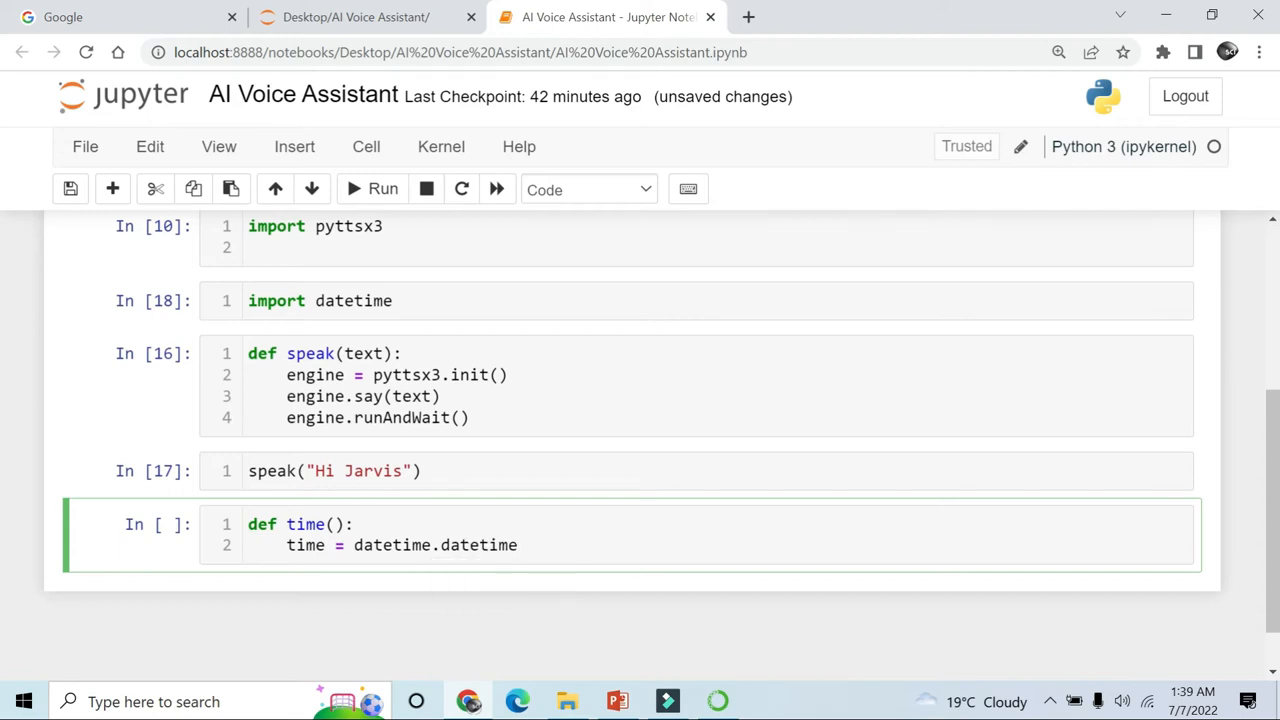
- Append .now().strftime( to the datetime call in the time() function
type(".n")
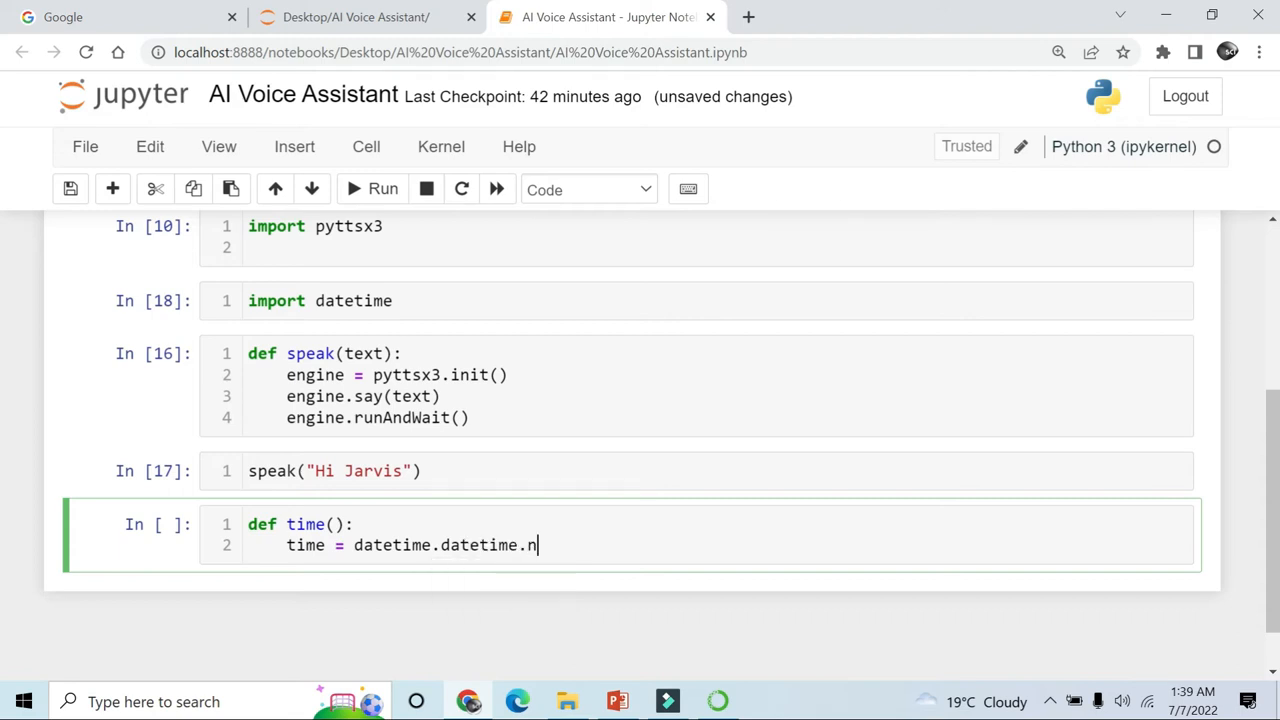
type("ow()")
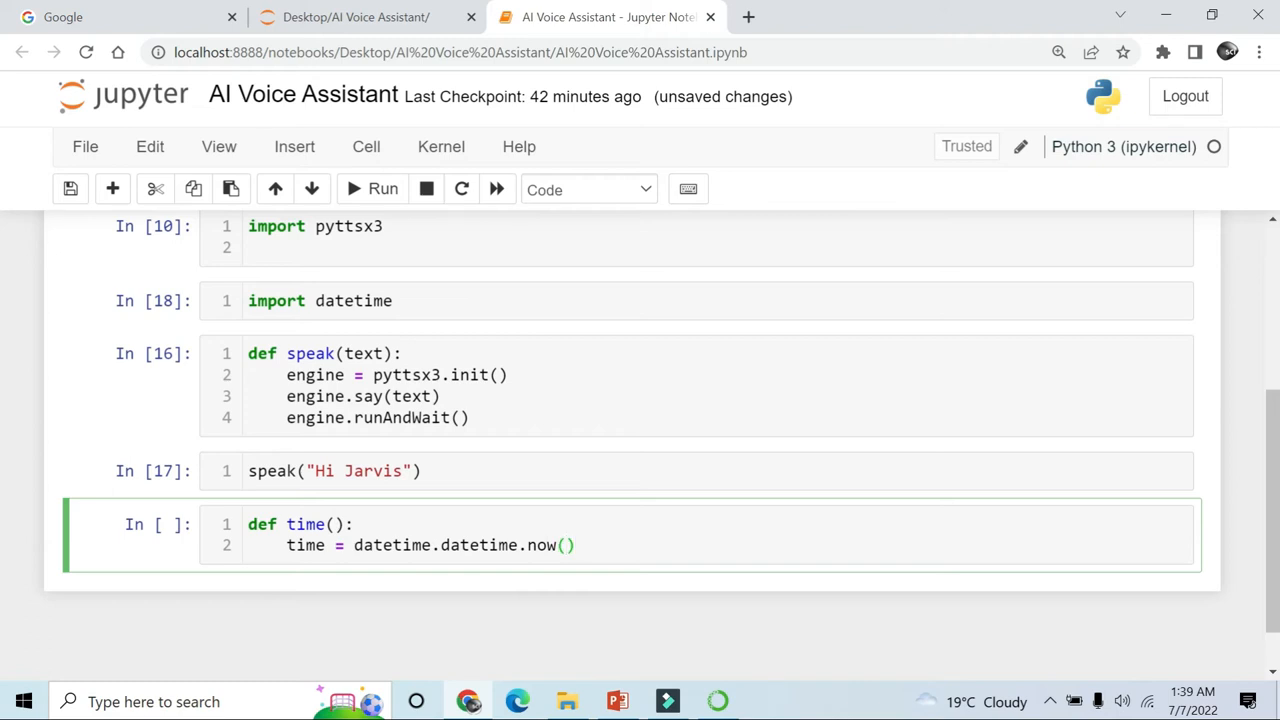
type(".strft")
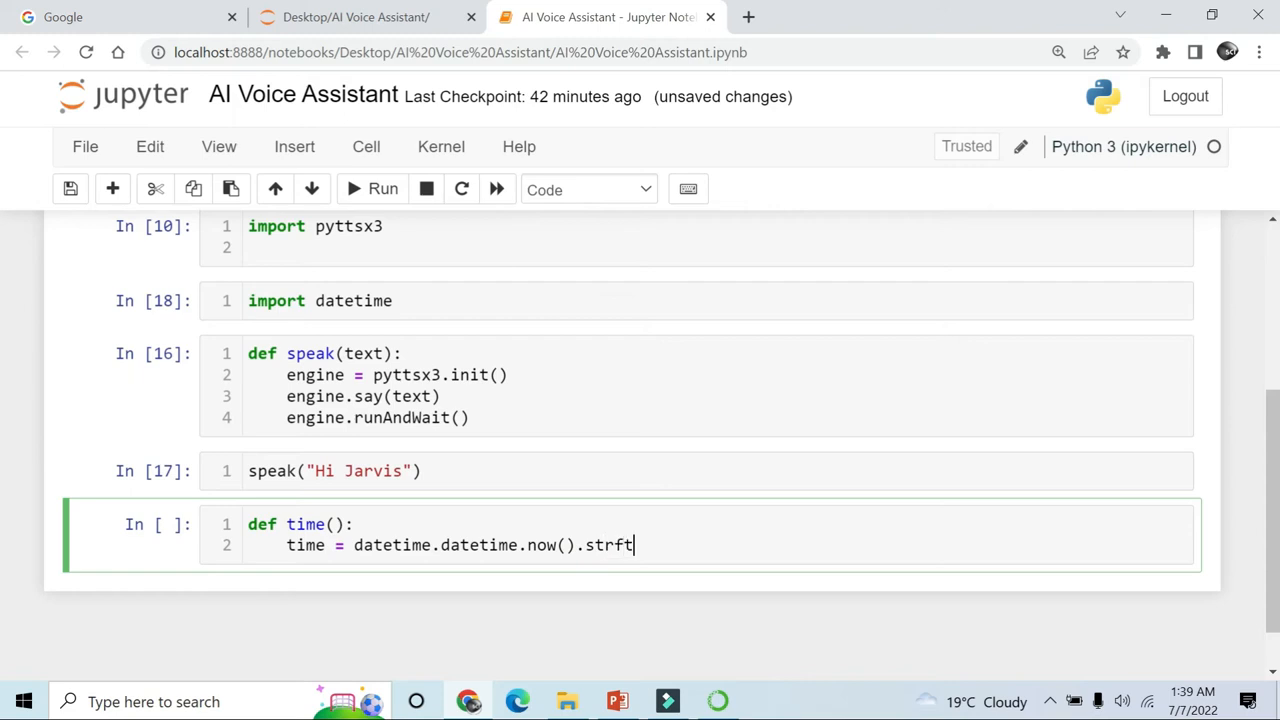
type("ime")
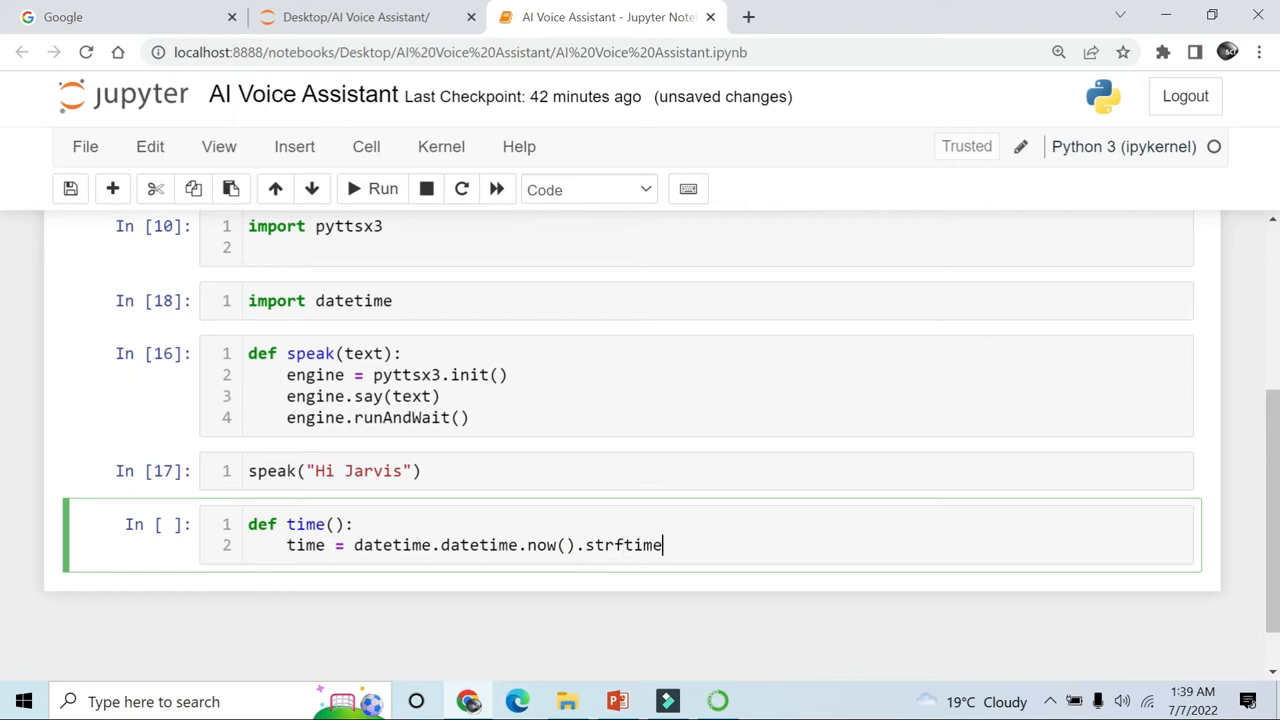
type("(")
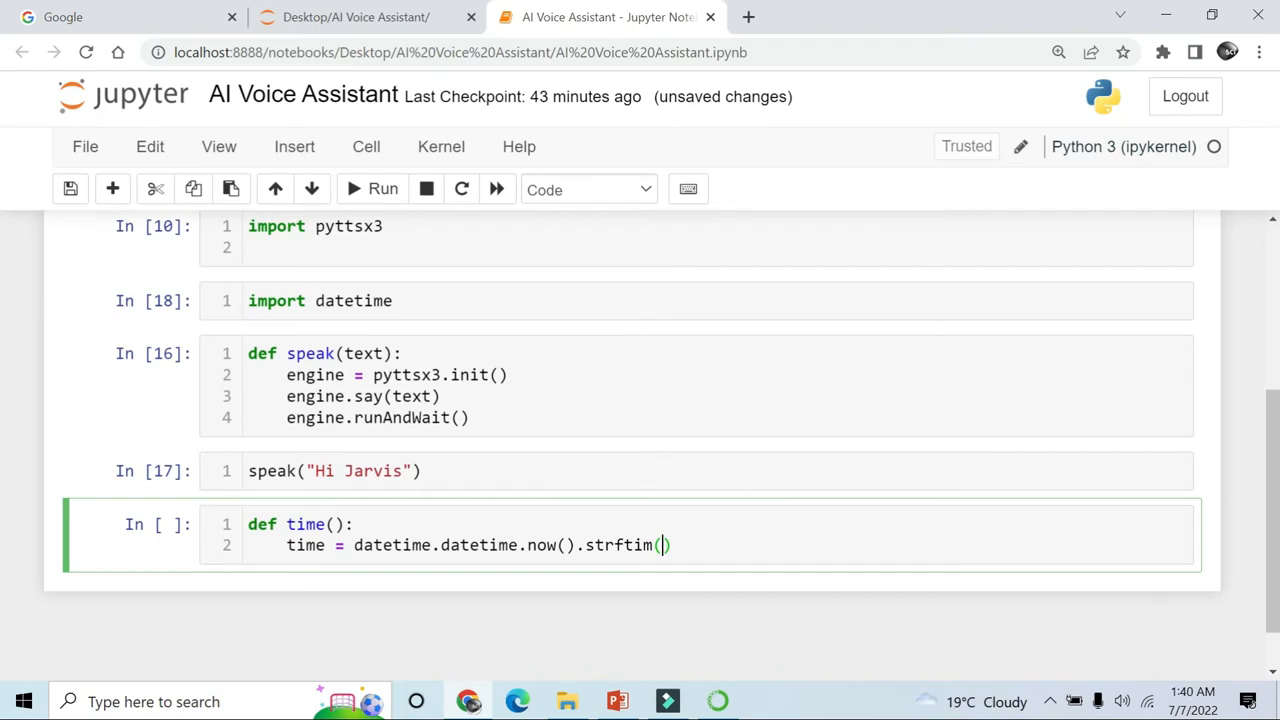
- Start the strftime format string with "%H:%M", entering hours and minutes
type("\"\"")
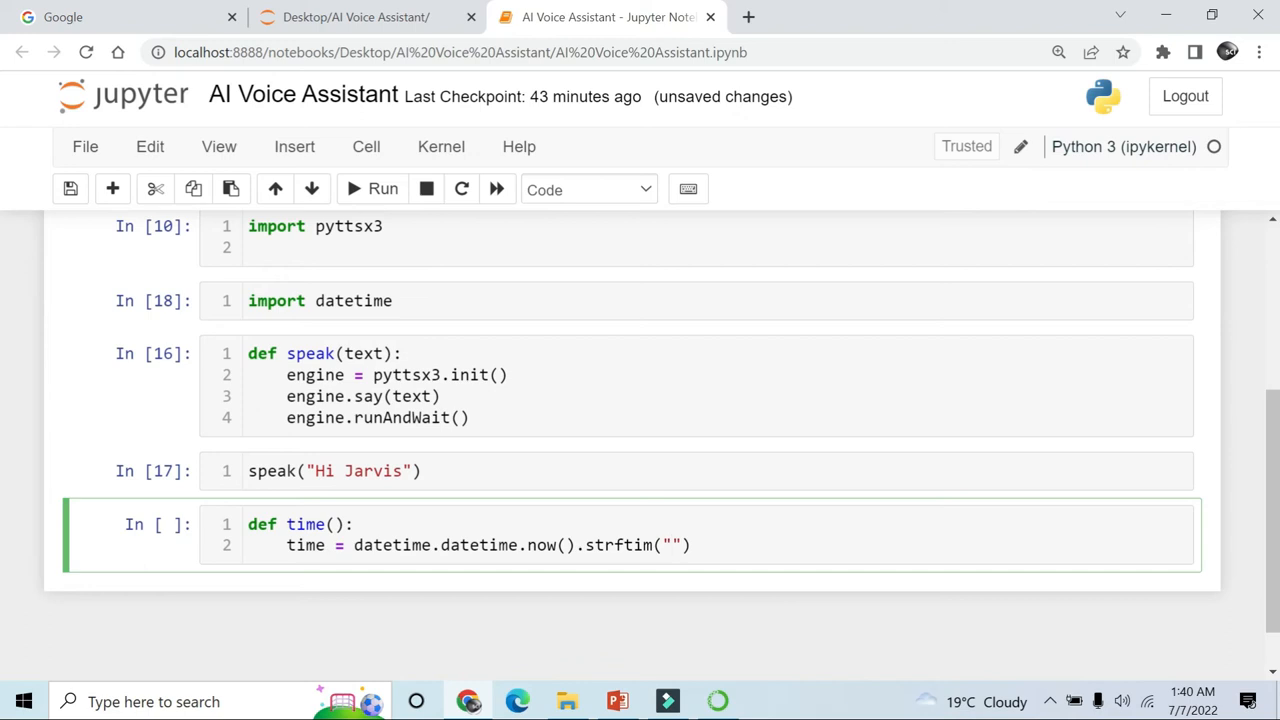
type("%")
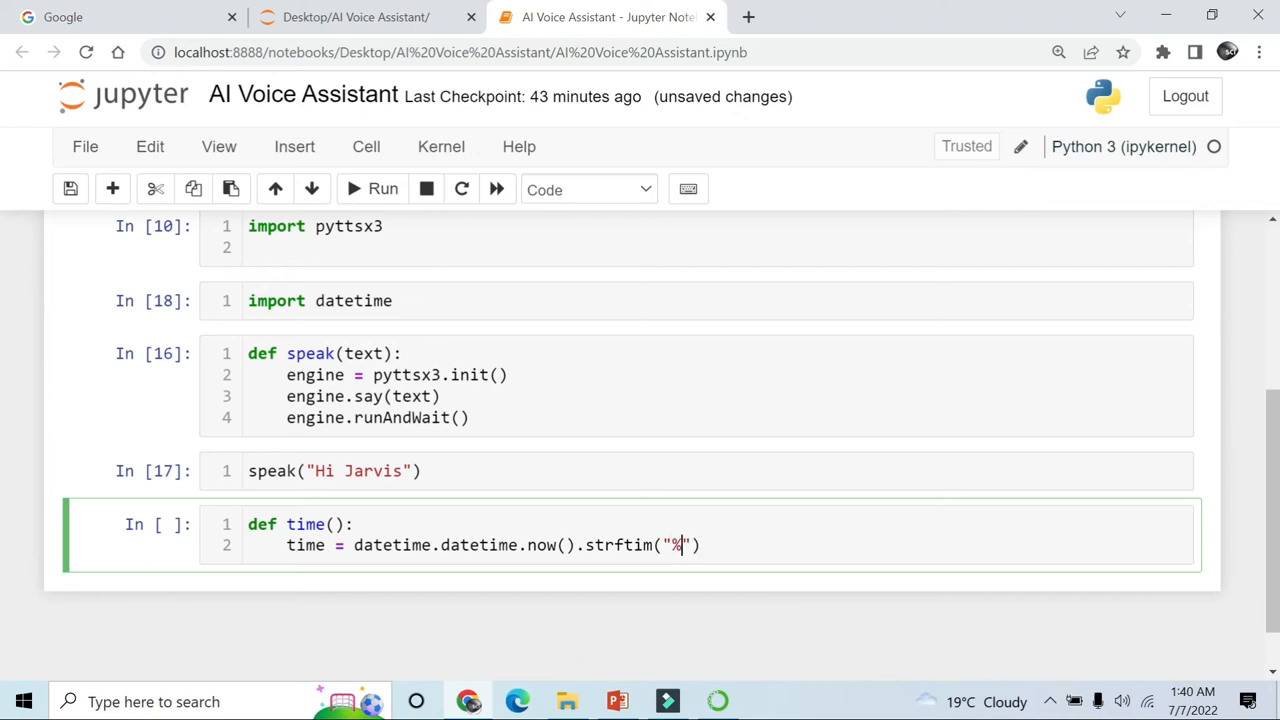
type("H")
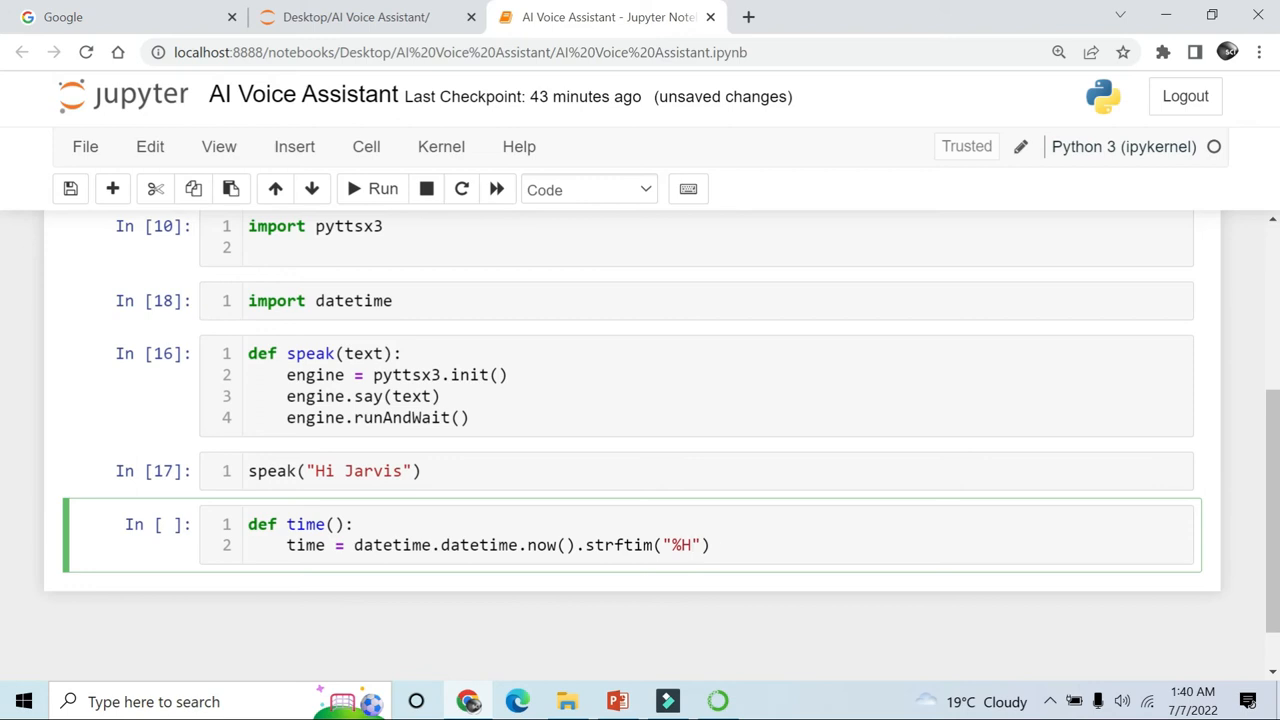
type(":%")
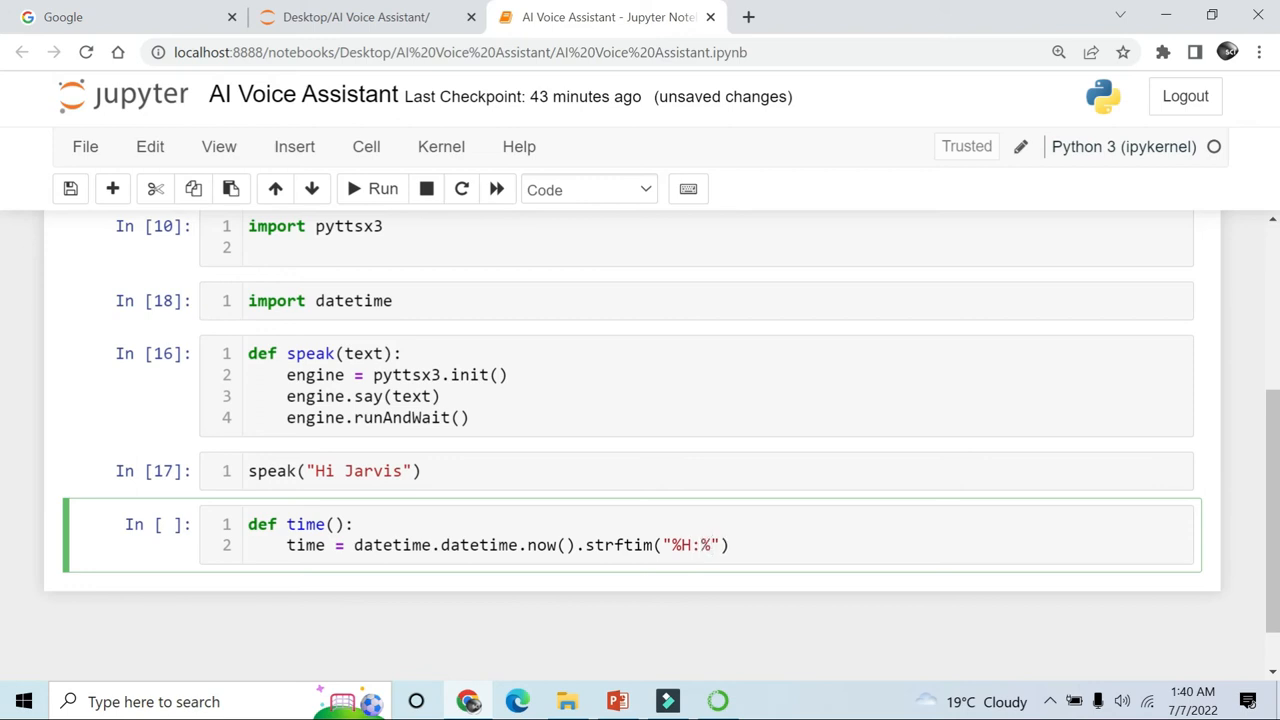
type("%M")
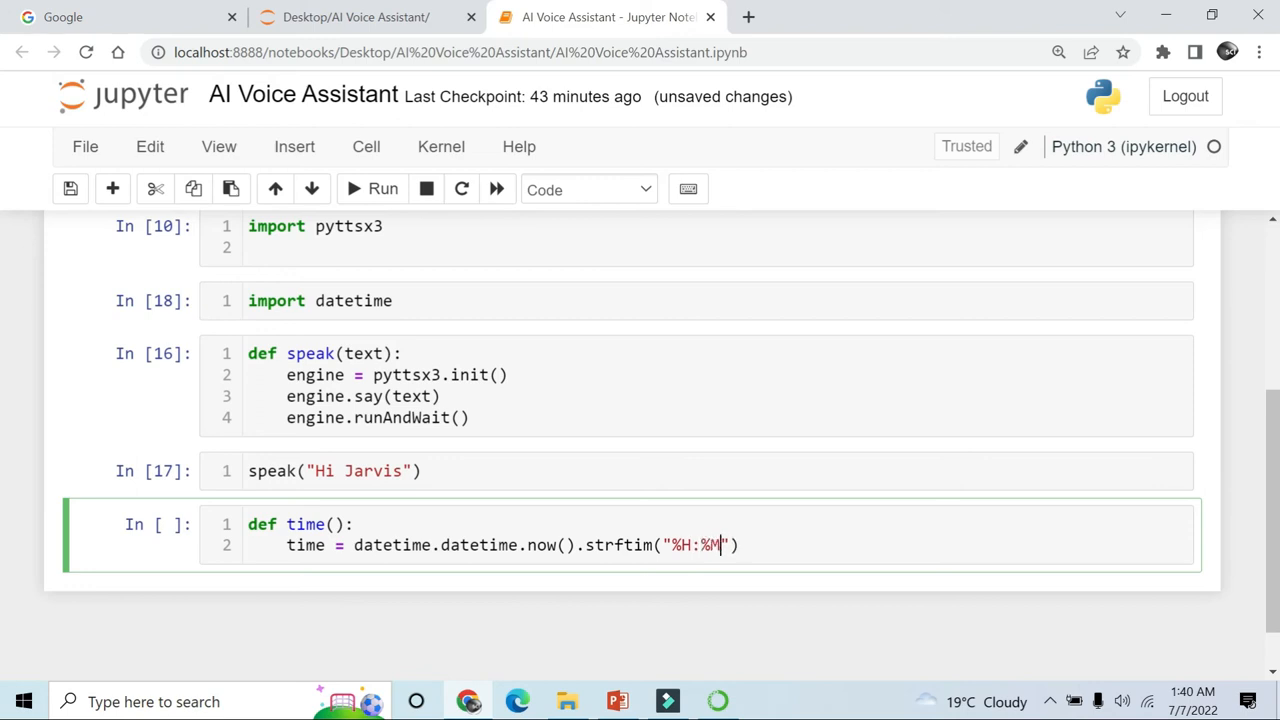
- Finish the format string as "%H:%M:%S", fixing typos, and start the next line
type(":r%")
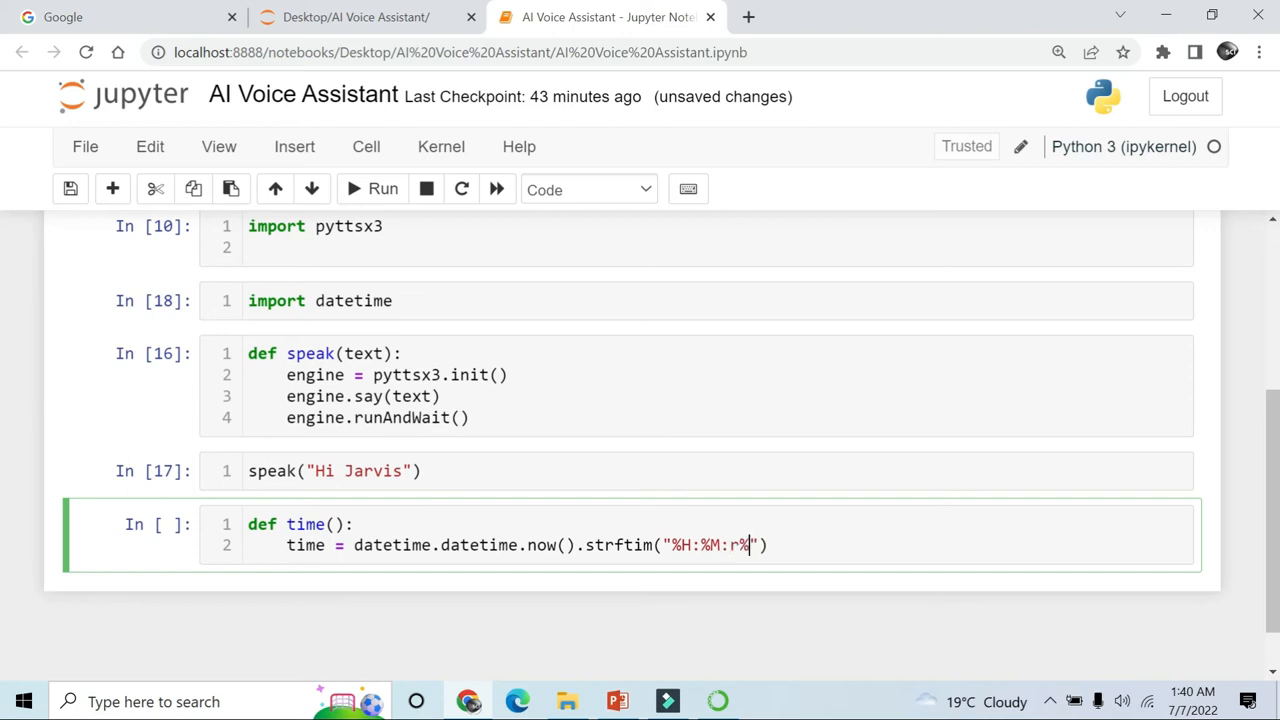
type("S")
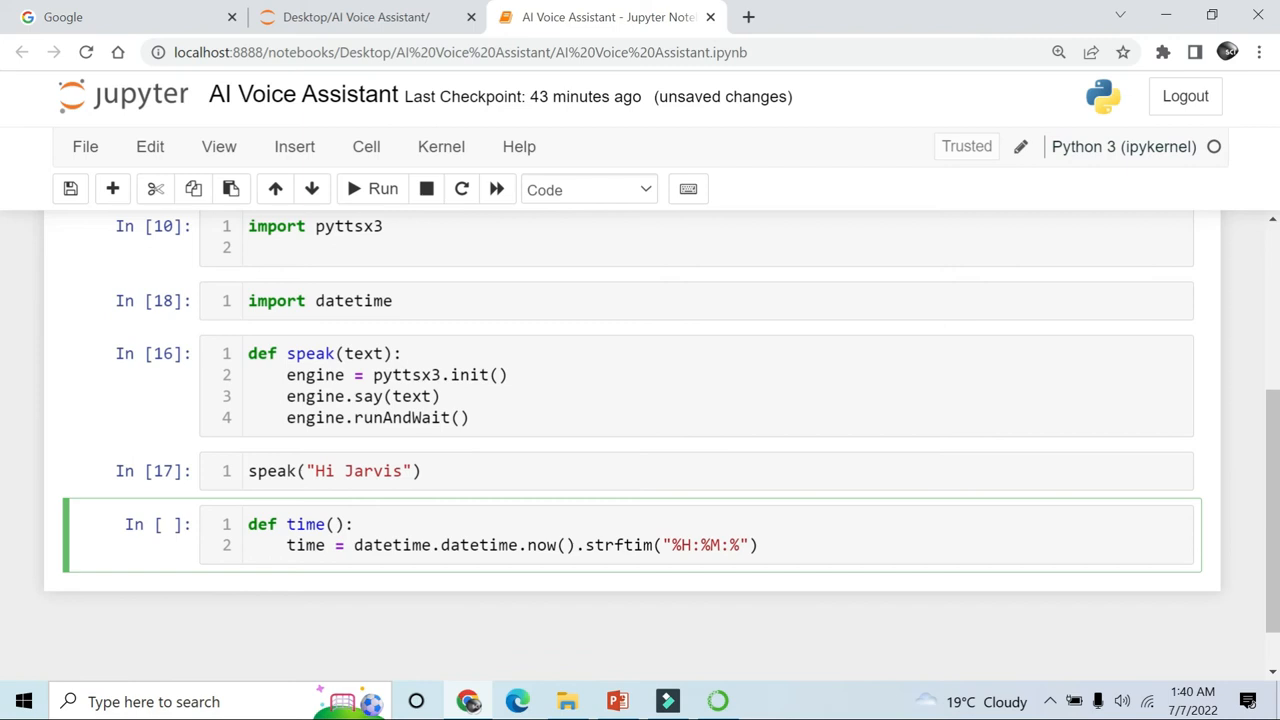
type("%S")
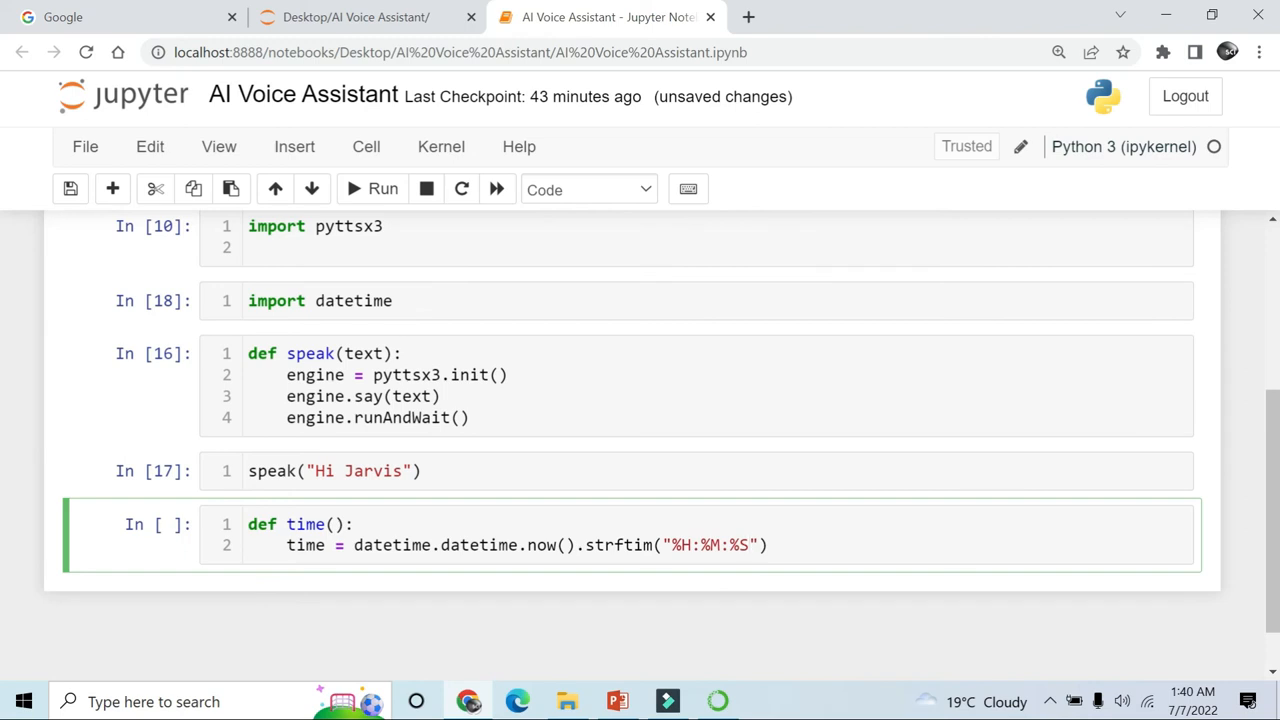
type("SP")
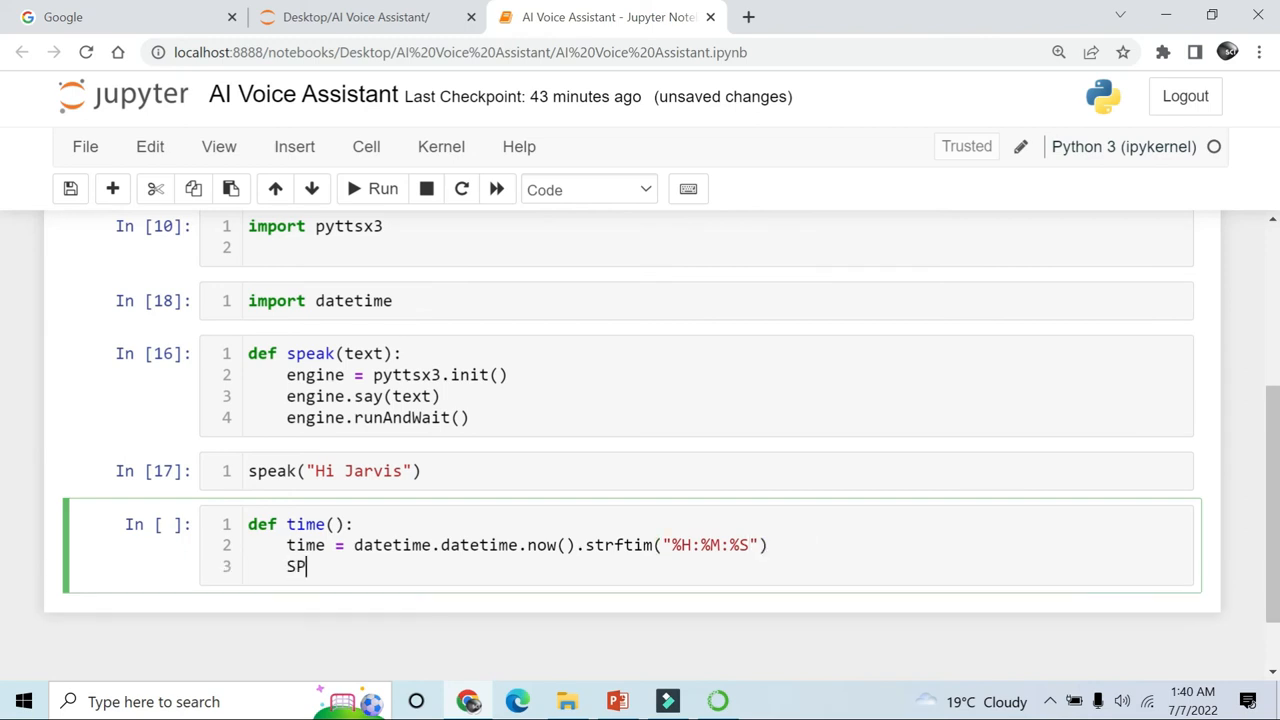
- Add speak(time) and print(time) lines to the time() function body
type("speak")
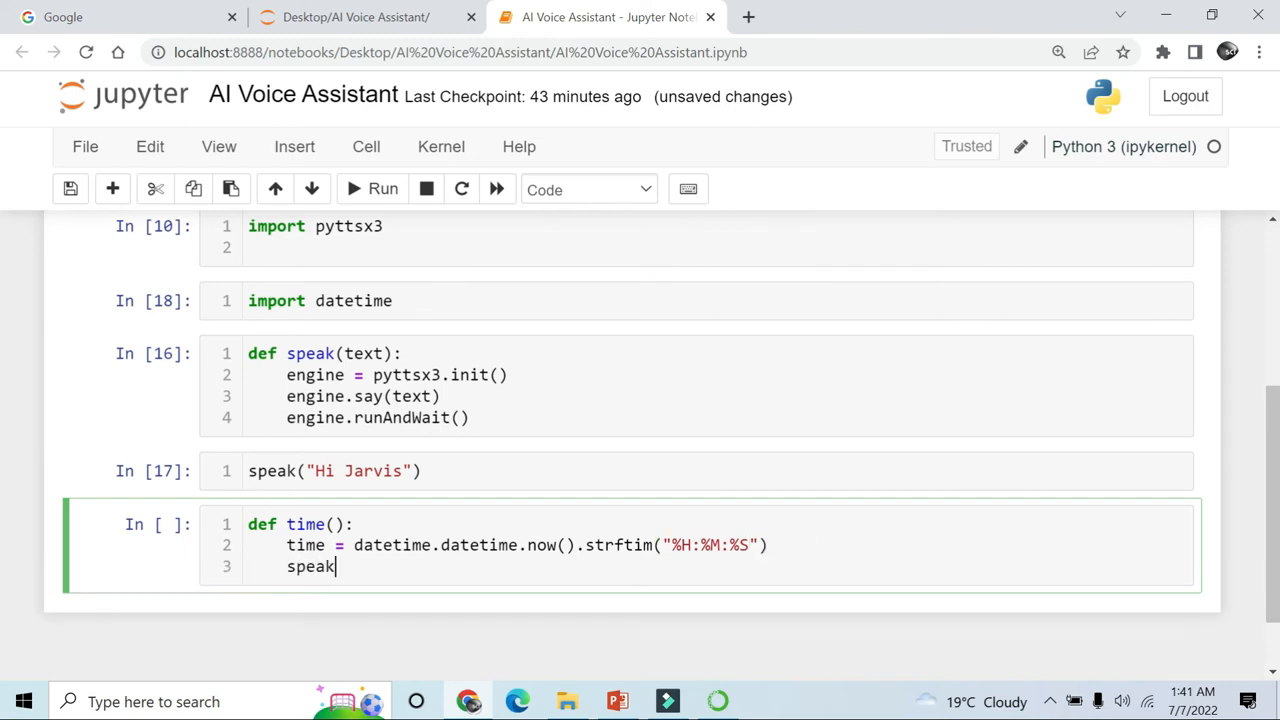
type("()")
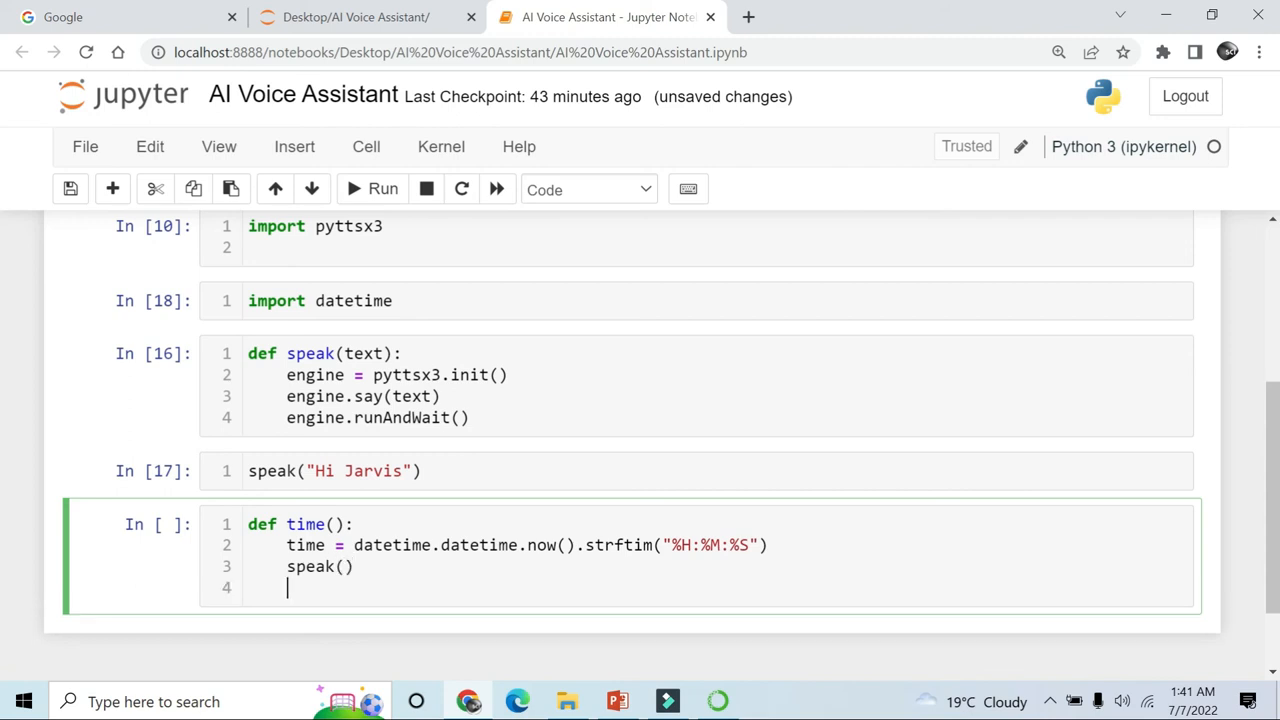
type("print(")
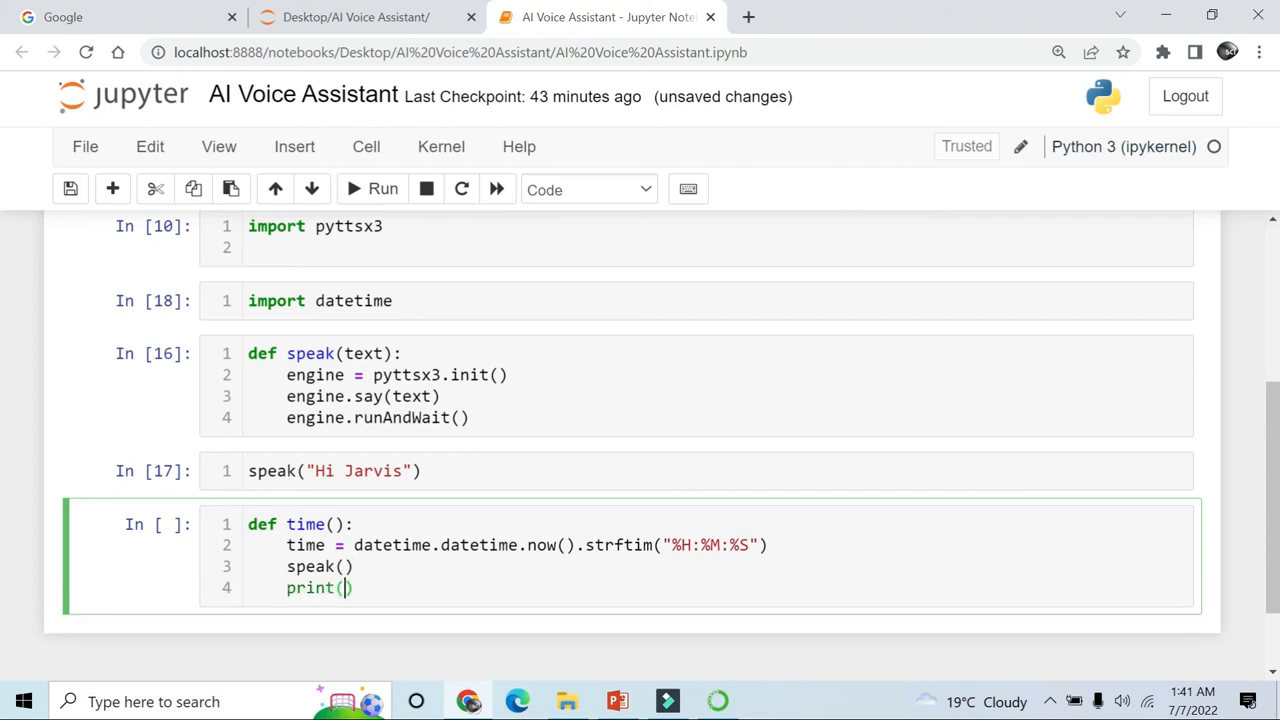
type("time")
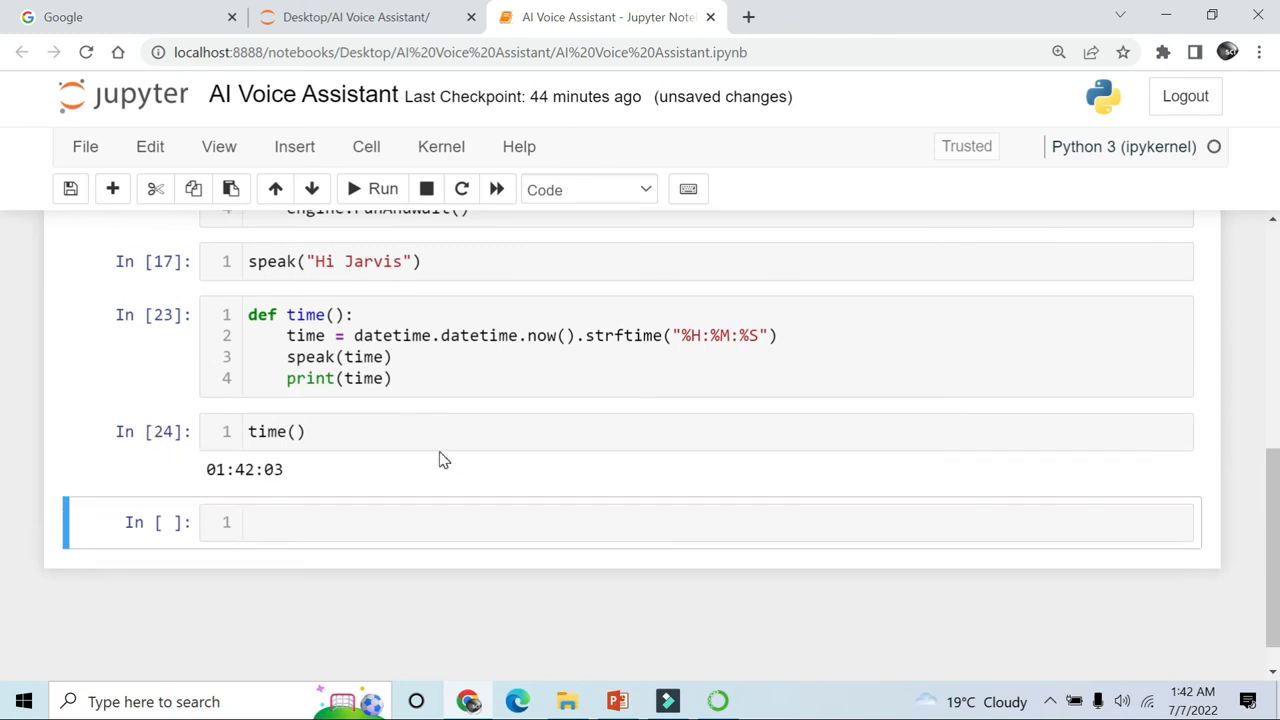
mouse_move(217, 500)
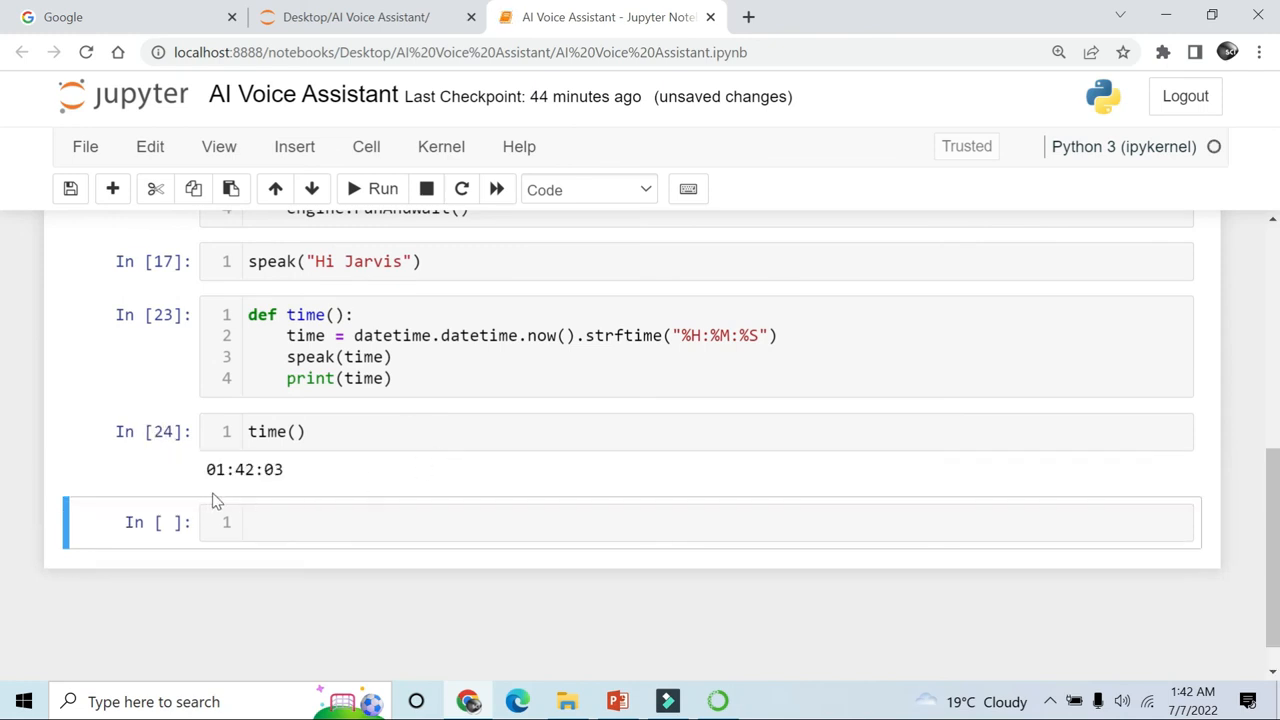